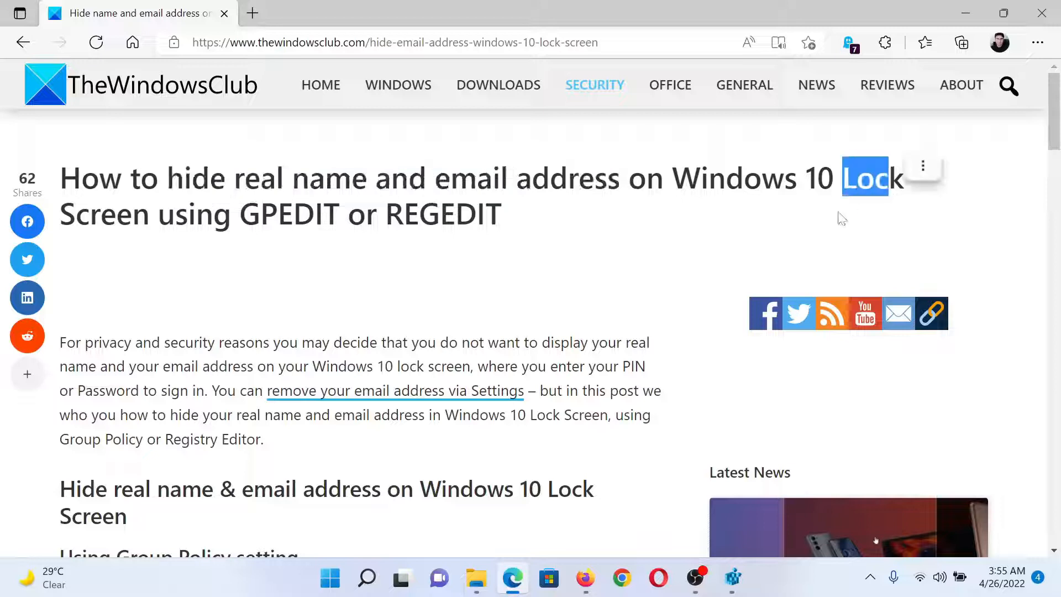
Step: Scroll the TheWindowsClub article down to the 'Using Group Policy setting' section
{"action": "scroll", "scroll_direction": "down", "scroll_amount": 3}
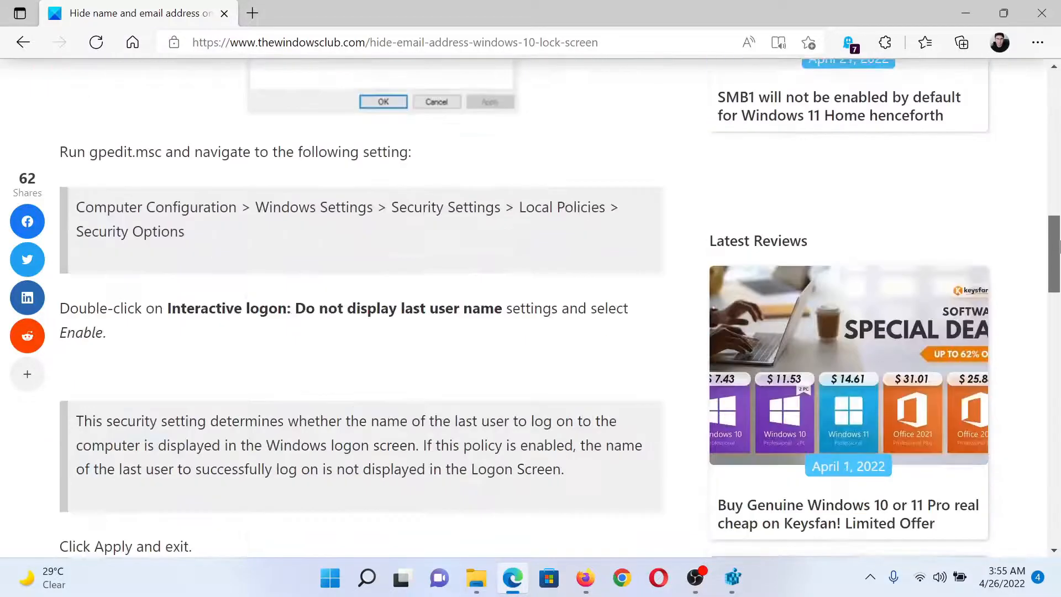
{"action": "scroll", "scroll_direction": "down", "scroll_amount": 3}
{"action": "type", "text": "regedit"}
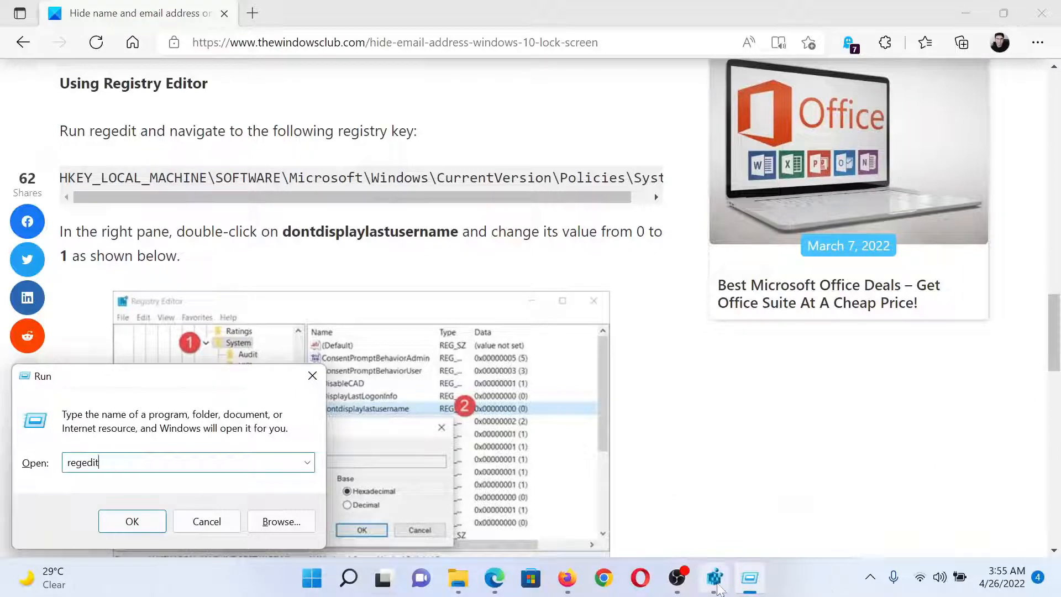
Step: Launch Registry Editor at HKLM\...\CurrentVersion\Policies\System showing dontdisplaylastusername
{"action": "left_click", "coordinate": [131, 521]}
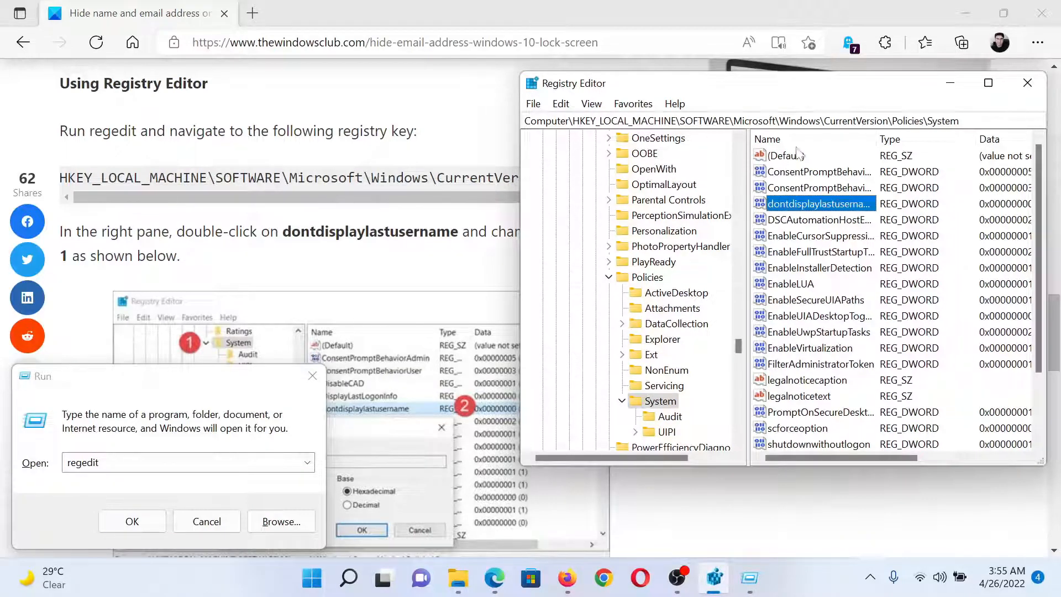
{"action": "mouse_move", "coordinate": [873, 176]}
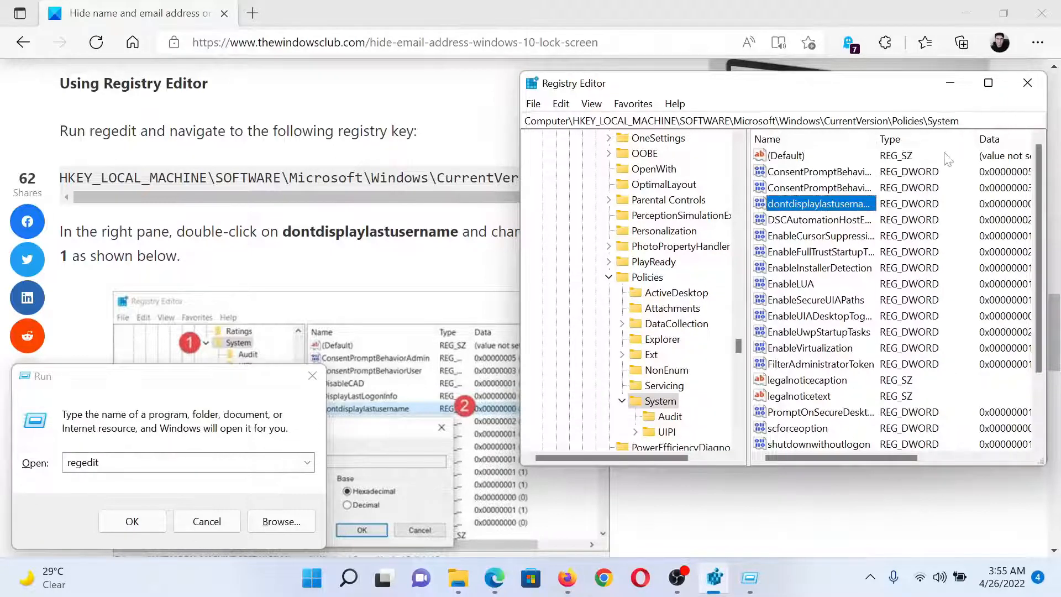
{"action": "mouse_move", "coordinate": [794, 210]}
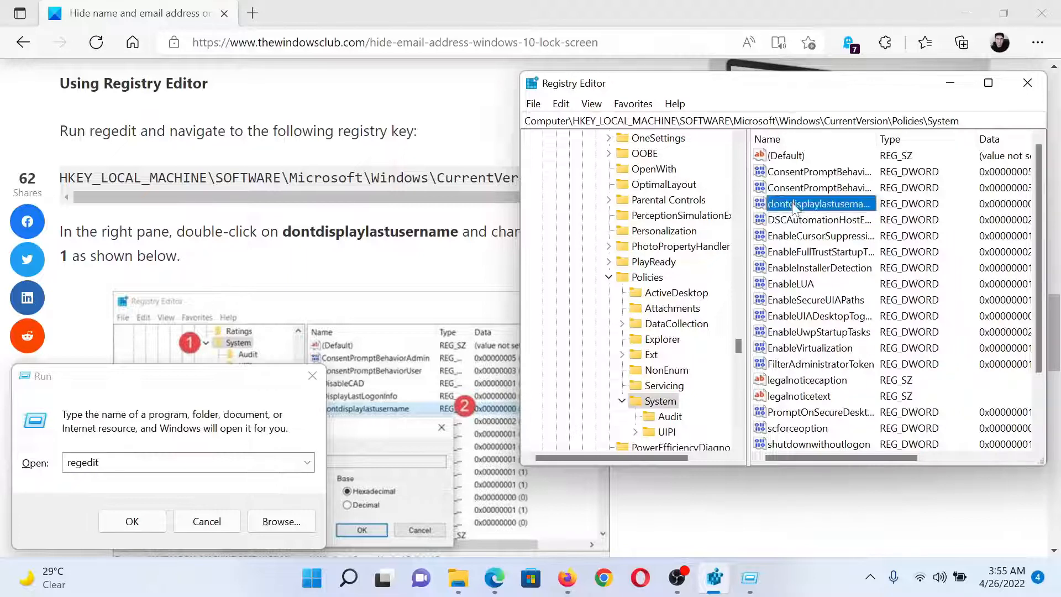
Step: Change dontdisplaylastusername Value data from 0 to 1 and confirm
{"action": "double_click", "coordinate": [813, 204]}
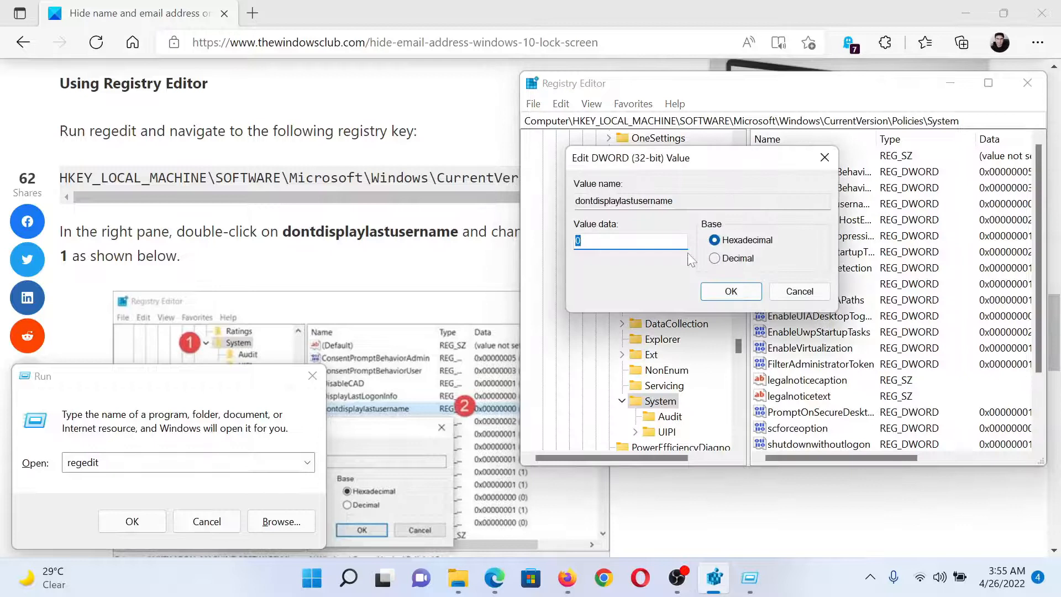
{"action": "type", "text": "1"}
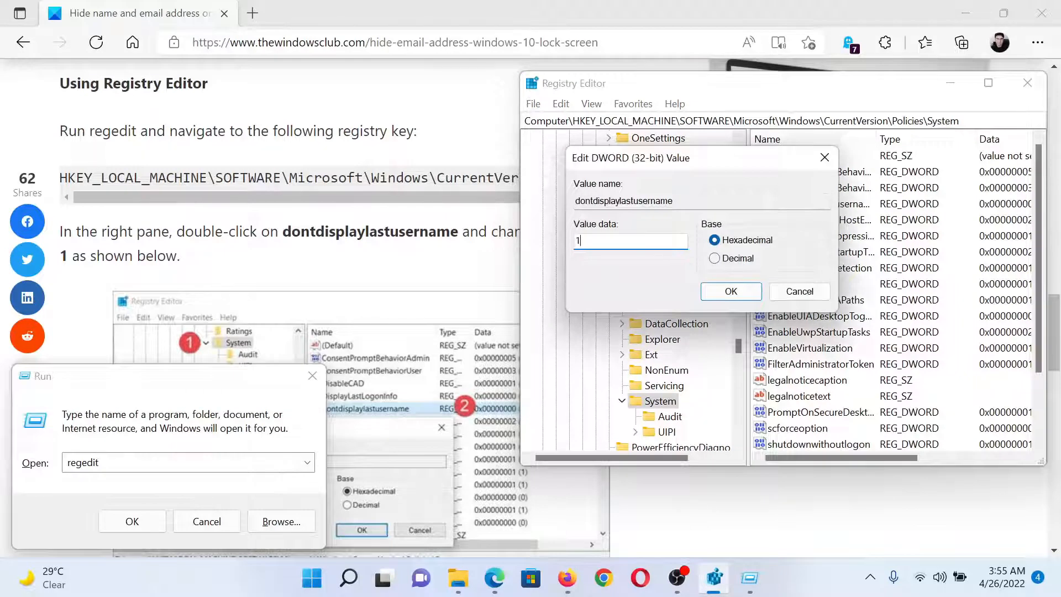
{"action": "left_click", "coordinate": [731, 290]}
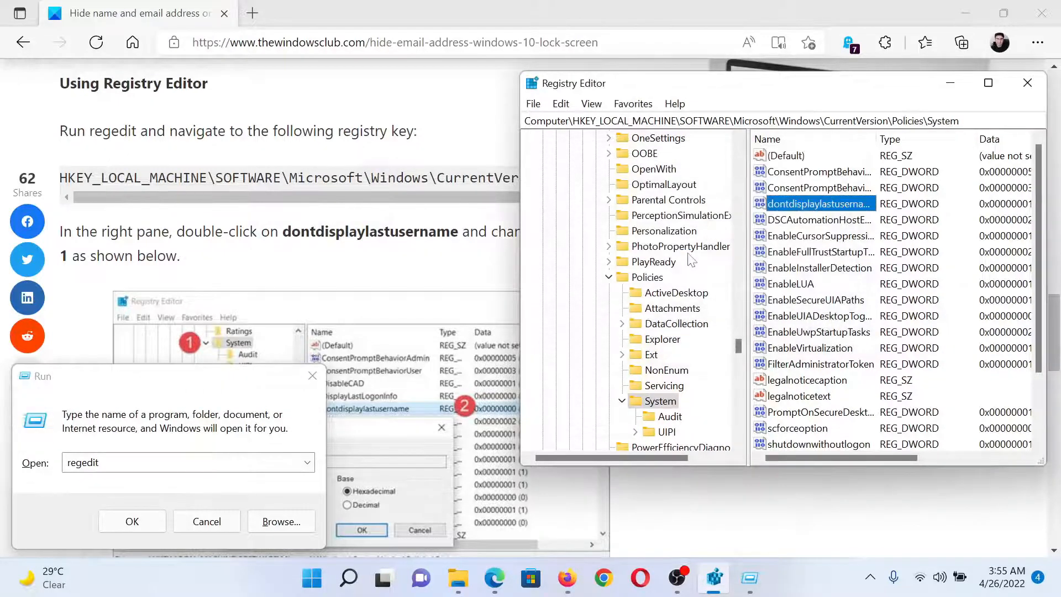